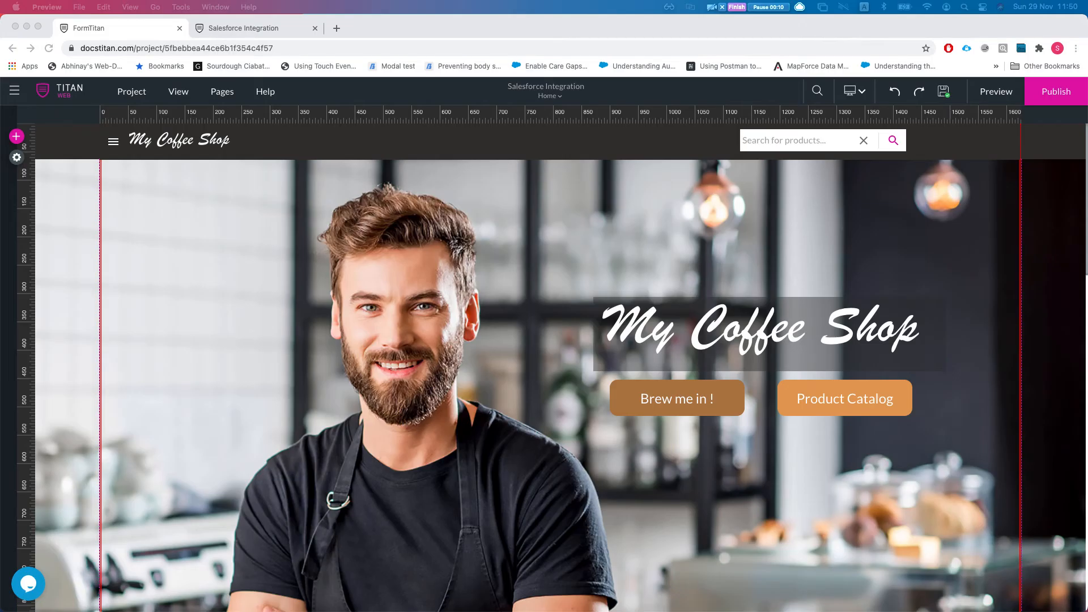
pyautogui.moveTo(260, 236)
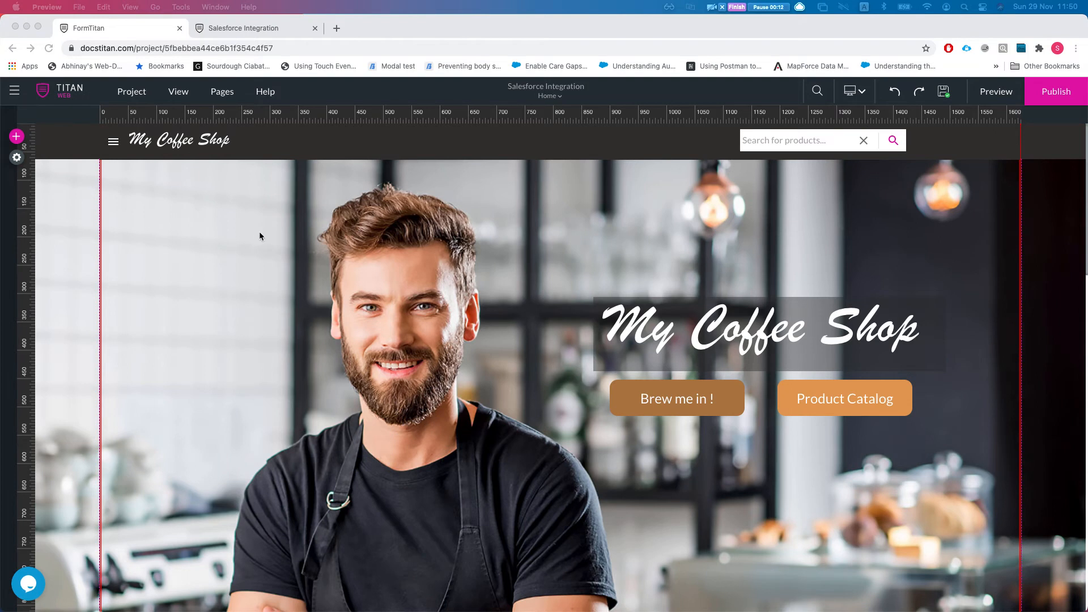
pyautogui.moveTo(205, 156)
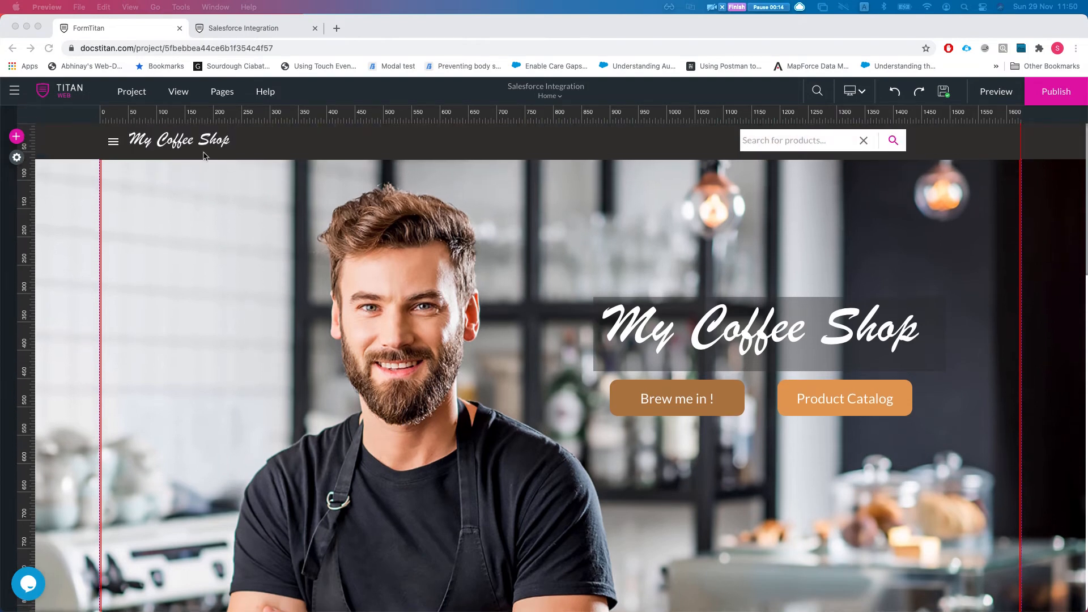
# Step: Switch the editor to the Product Catalog page from the pages list
pyautogui.click(222, 90)
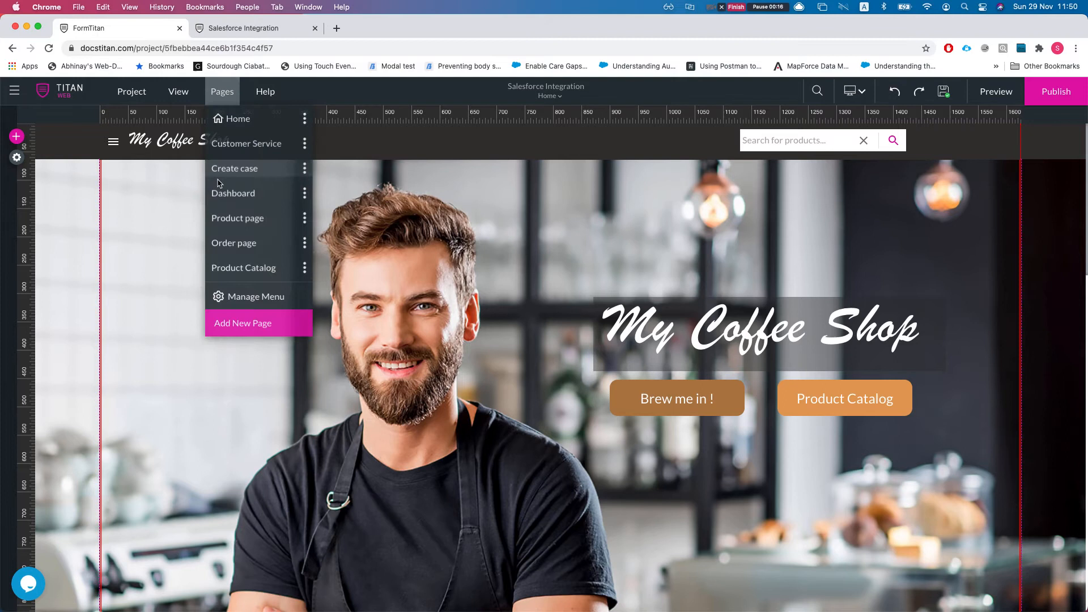
pyautogui.moveTo(242, 274)
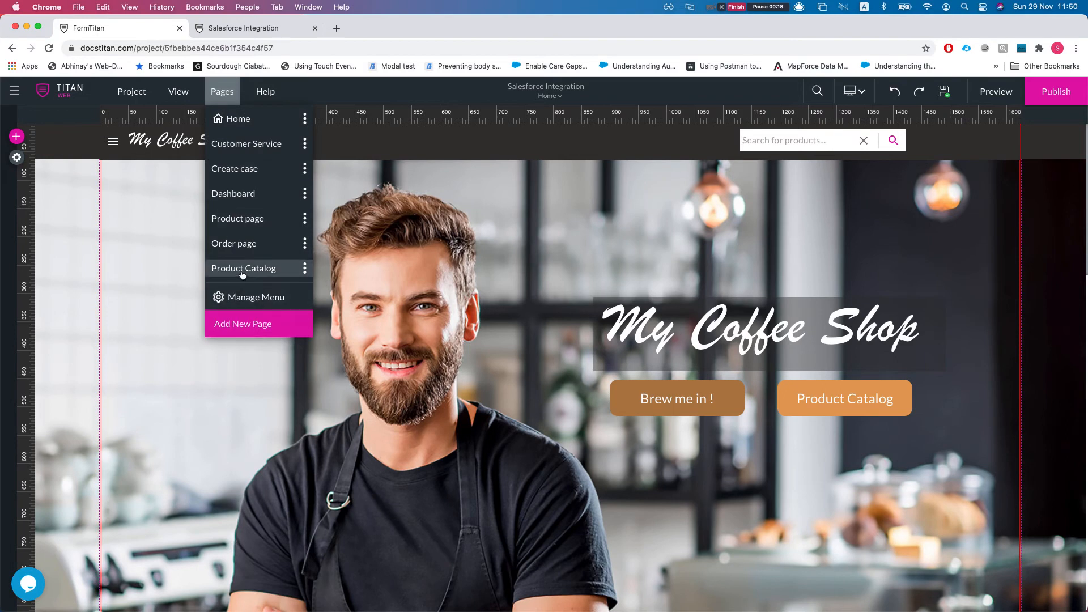
pyautogui.click(243, 267)
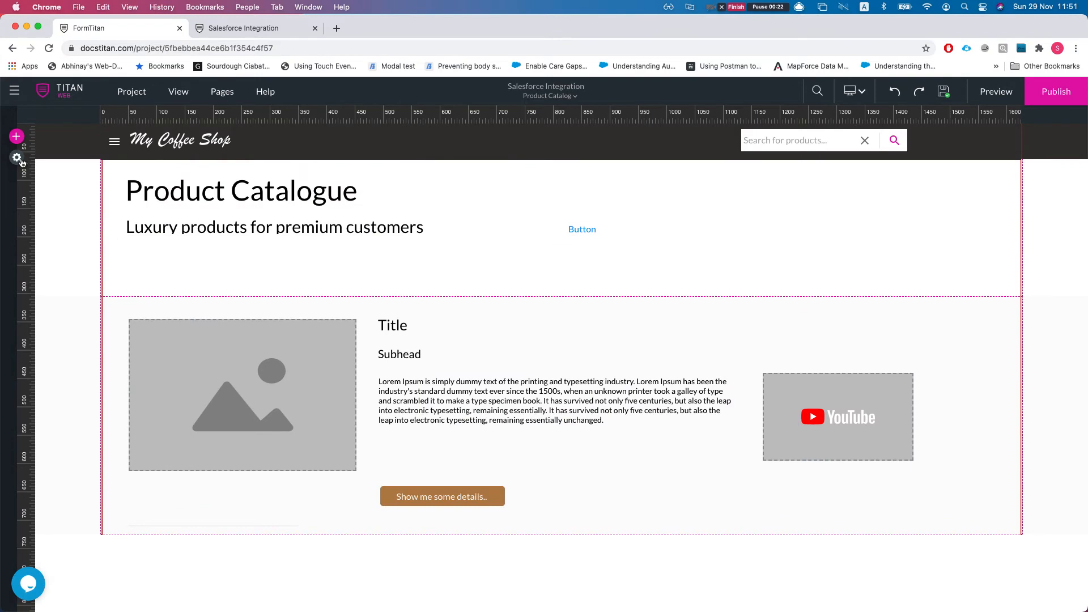
# Step: Bring up the project's Salesforce integrations, listing the #1 Product Get record
pyautogui.click(17, 158)
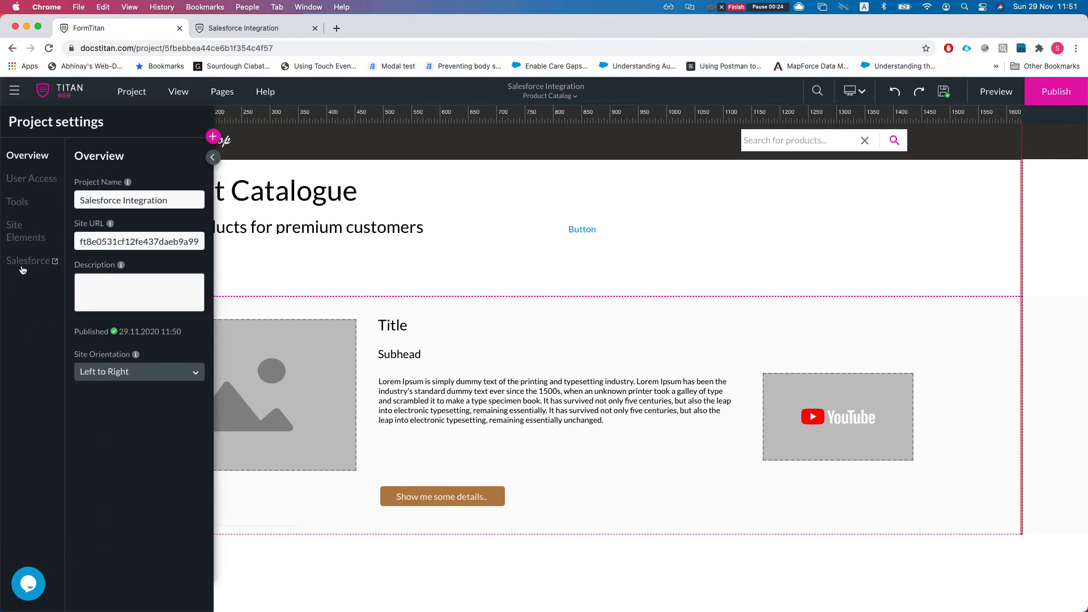
pyautogui.click(28, 261)
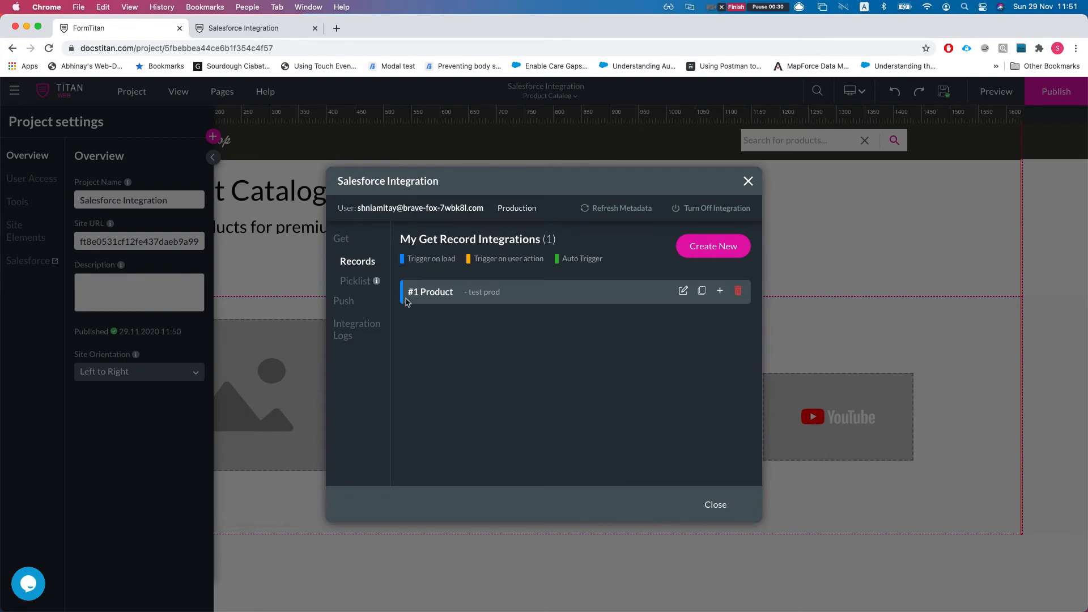
pyautogui.moveTo(495, 254)
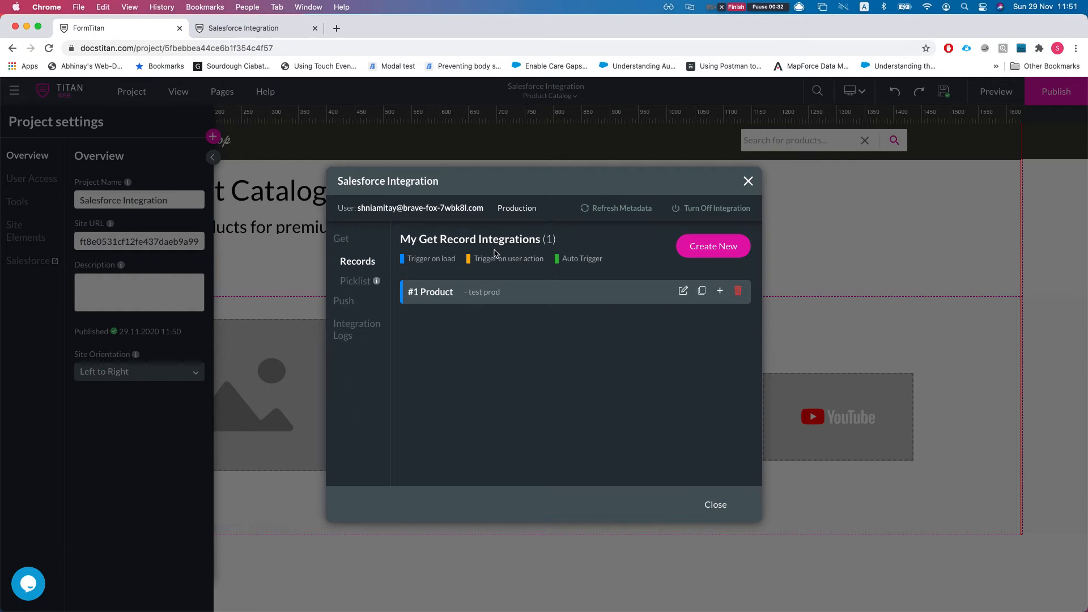
pyautogui.moveTo(591, 259)
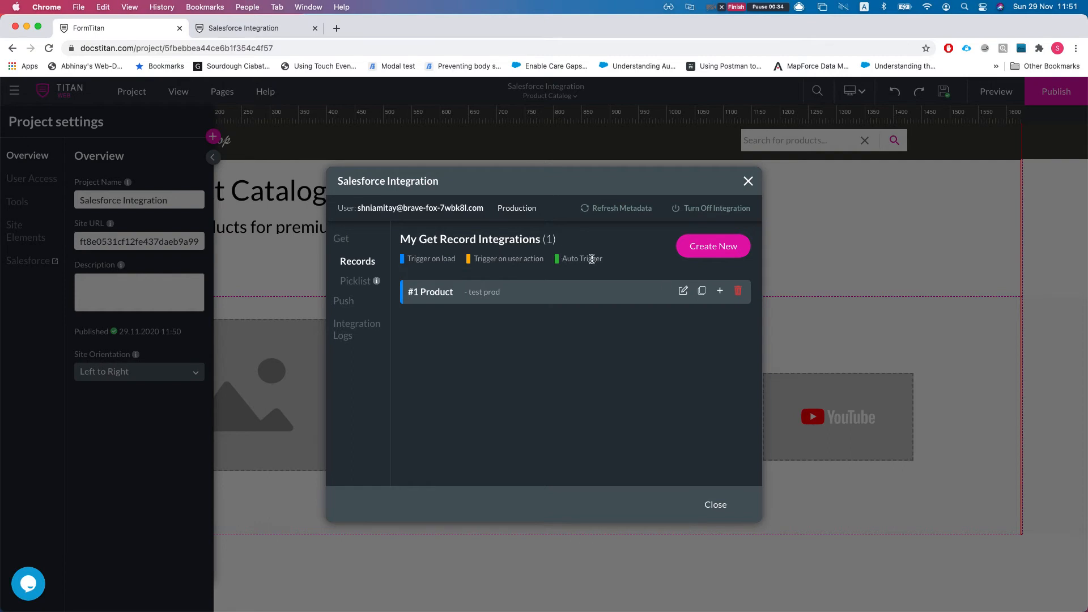
# Step: Edit the #1 Product integration, showing its Product object settings with On load trigger
pyautogui.click(682, 290)
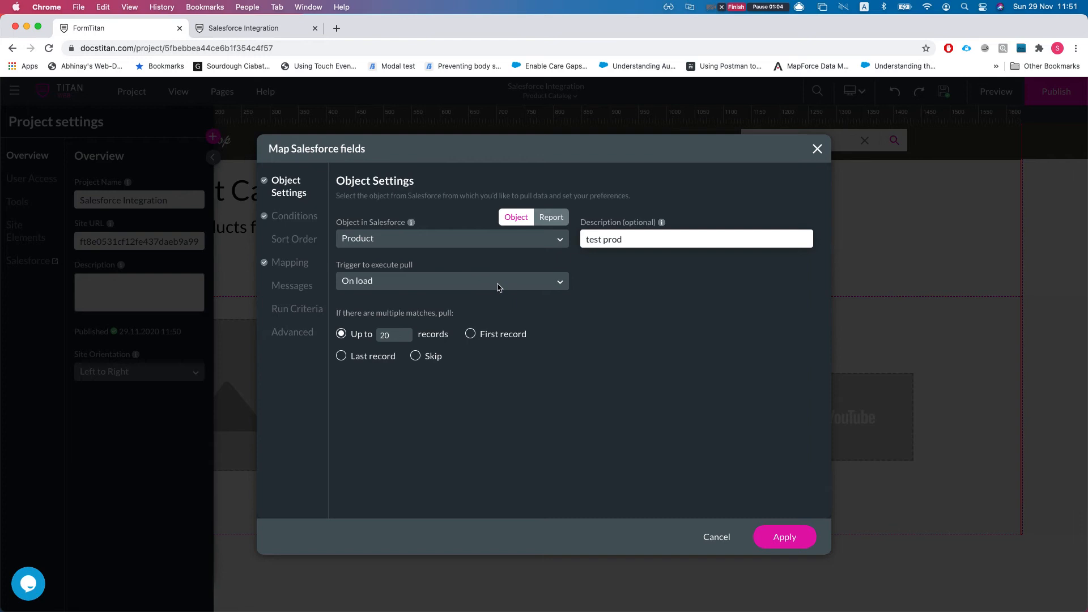
pyautogui.moveTo(440, 322)
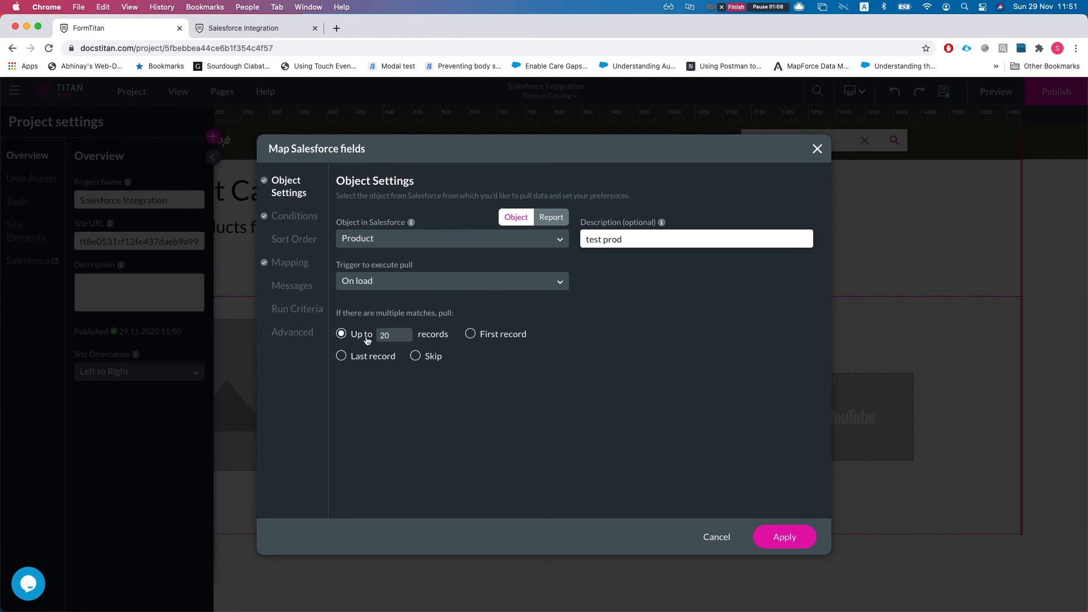
# Step: Add a pull condition Product ID IN field accountid beside the Product Code starts with 11- filter
pyautogui.click(295, 215)
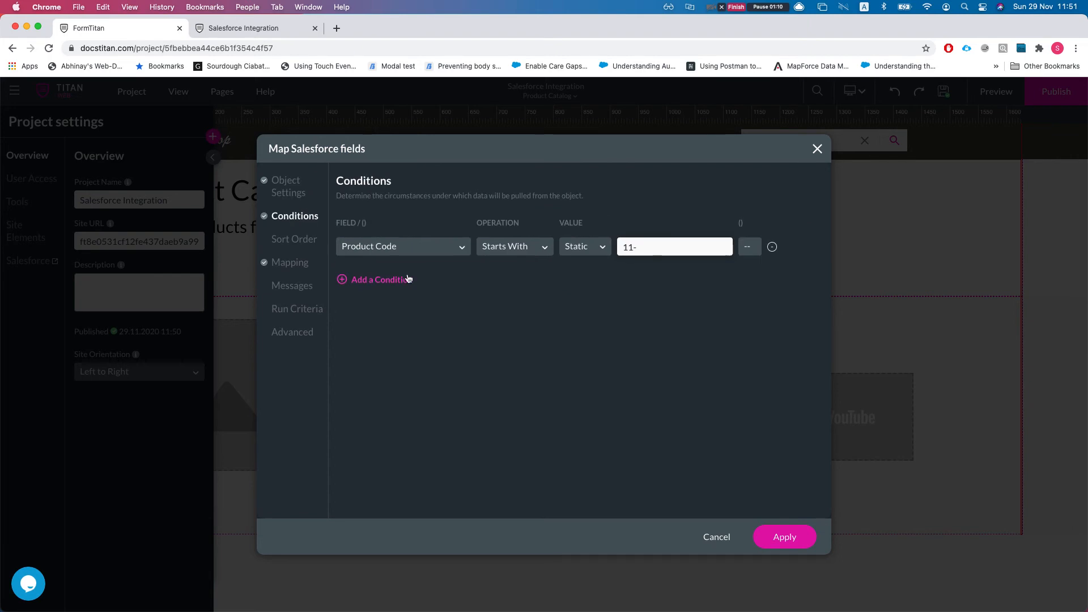
pyautogui.moveTo(368, 252)
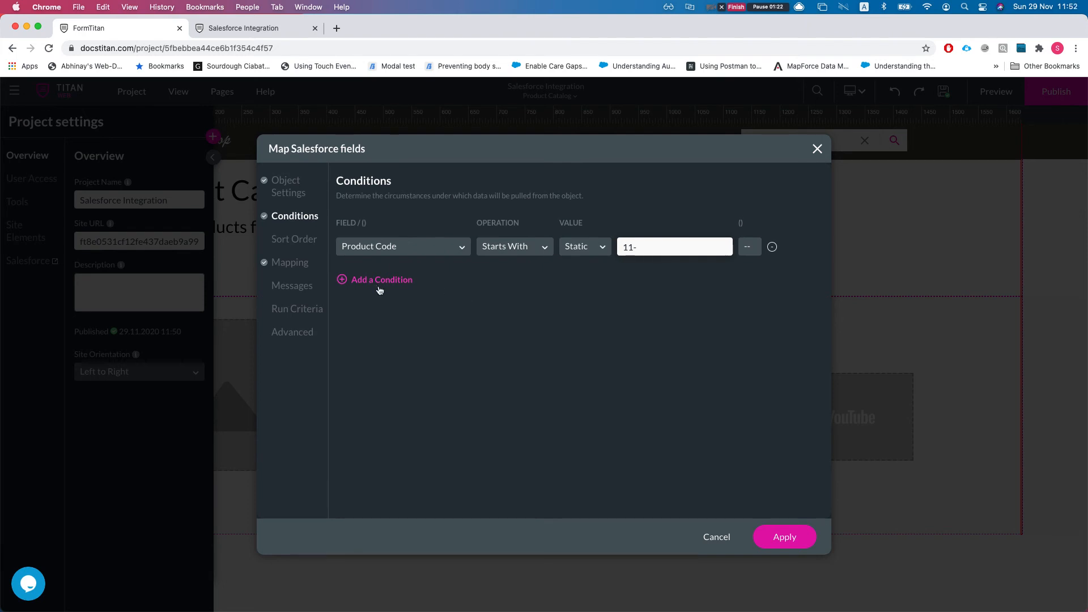
pyautogui.click(381, 278)
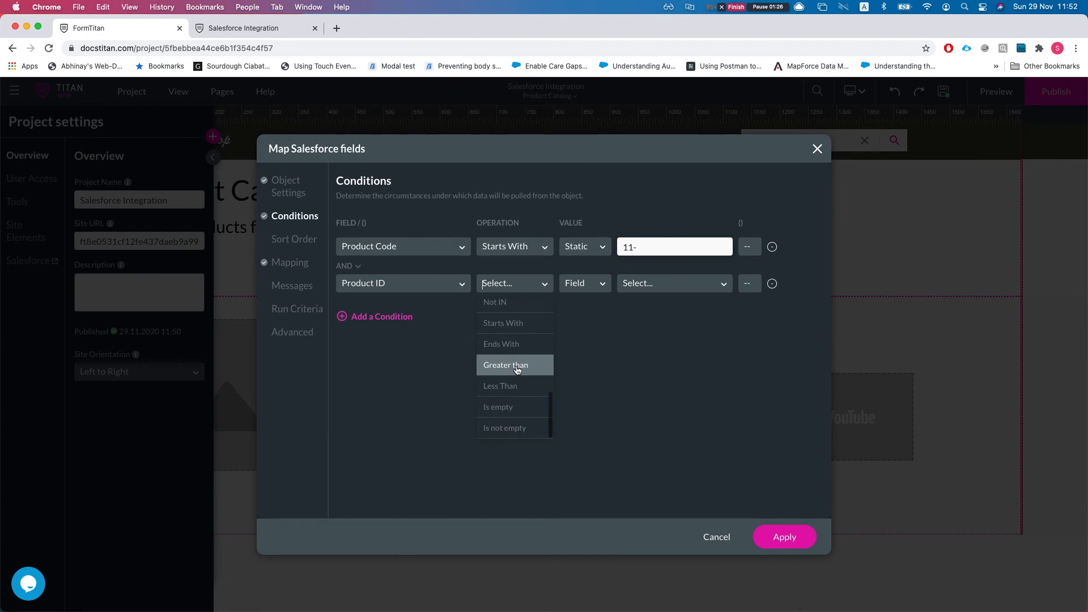
pyautogui.write('in')
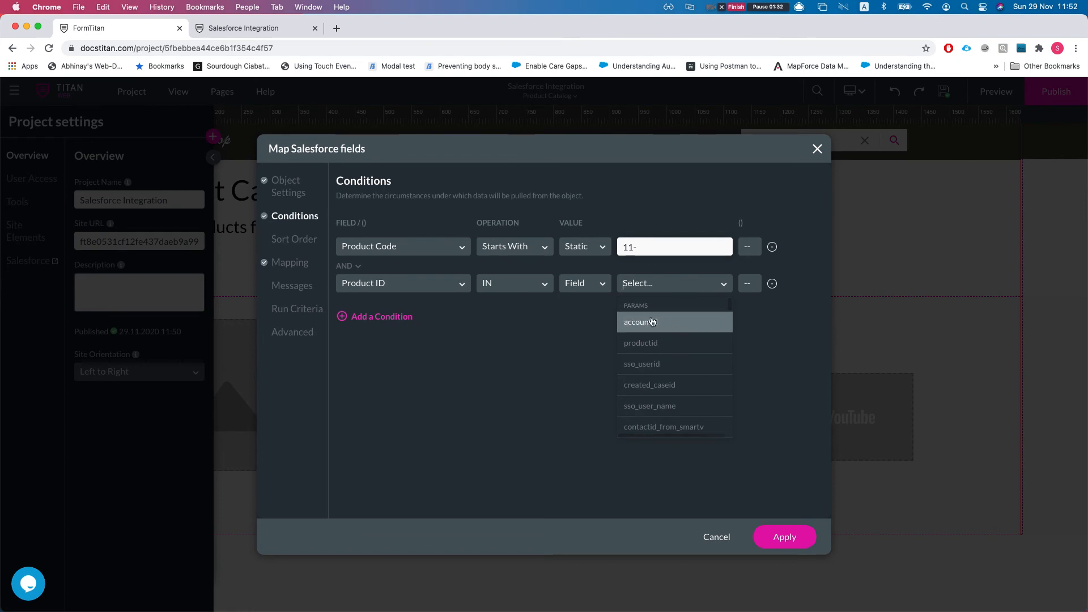
pyautogui.click(640, 322)
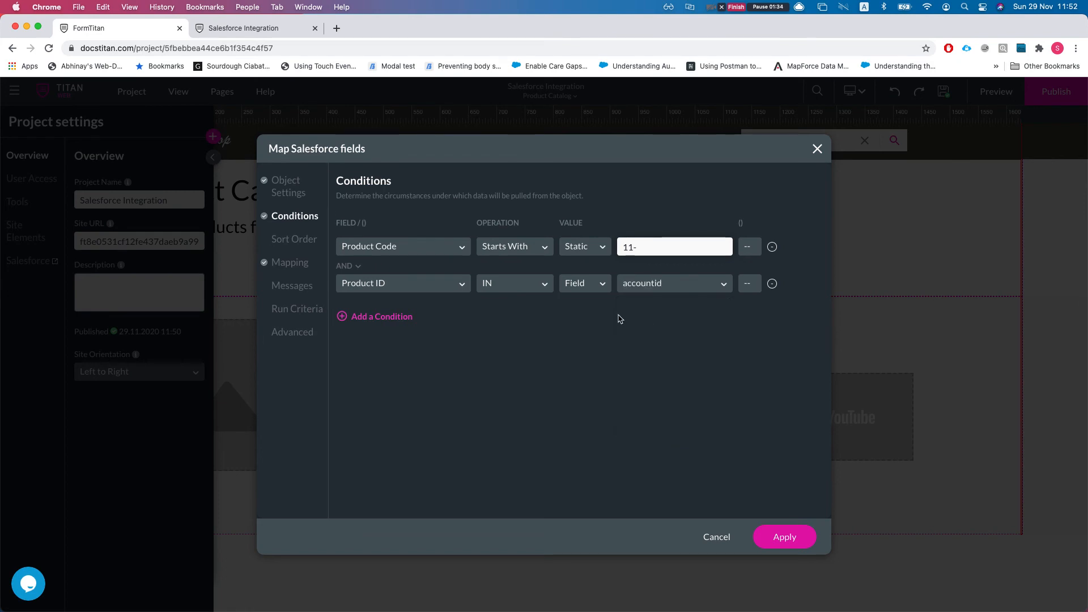
pyautogui.moveTo(657, 292)
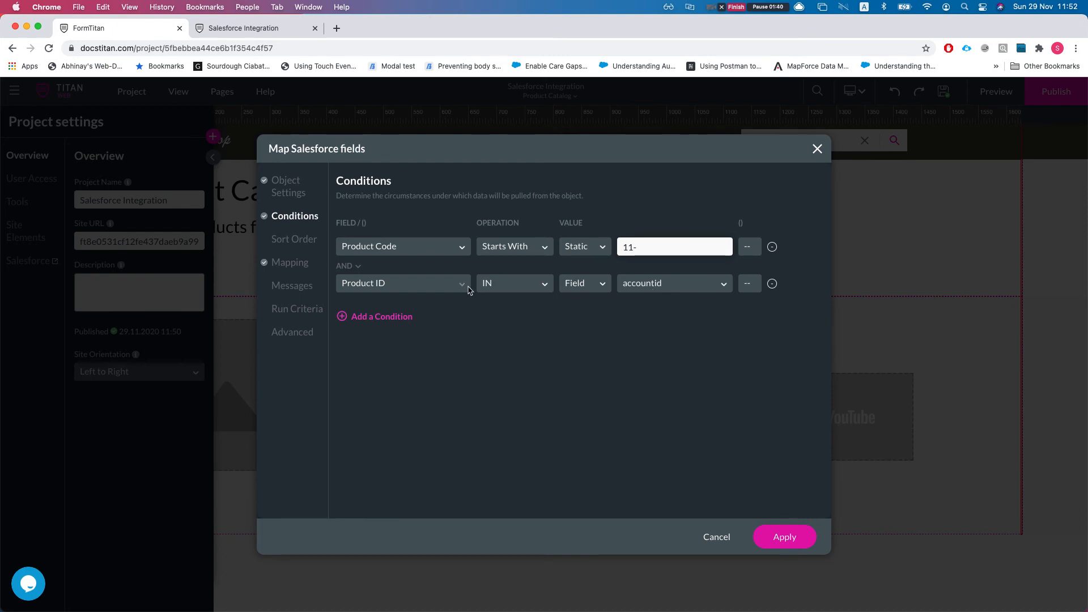
pyautogui.moveTo(513, 289)
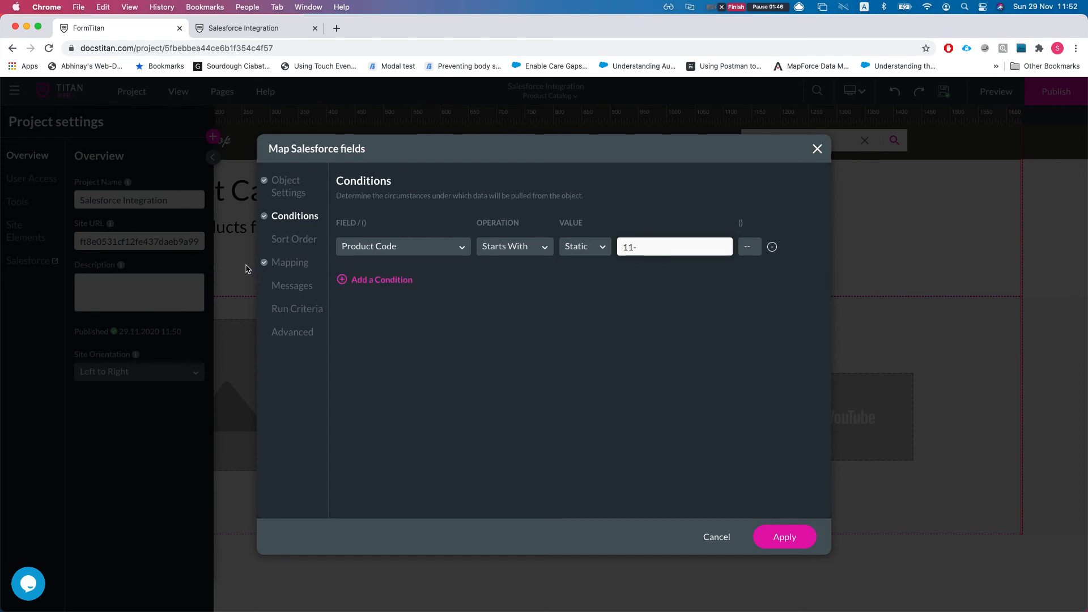
# Step: Set the Product pull trigger to Auto Trigger, then view its field mappings
pyautogui.click(284, 186)
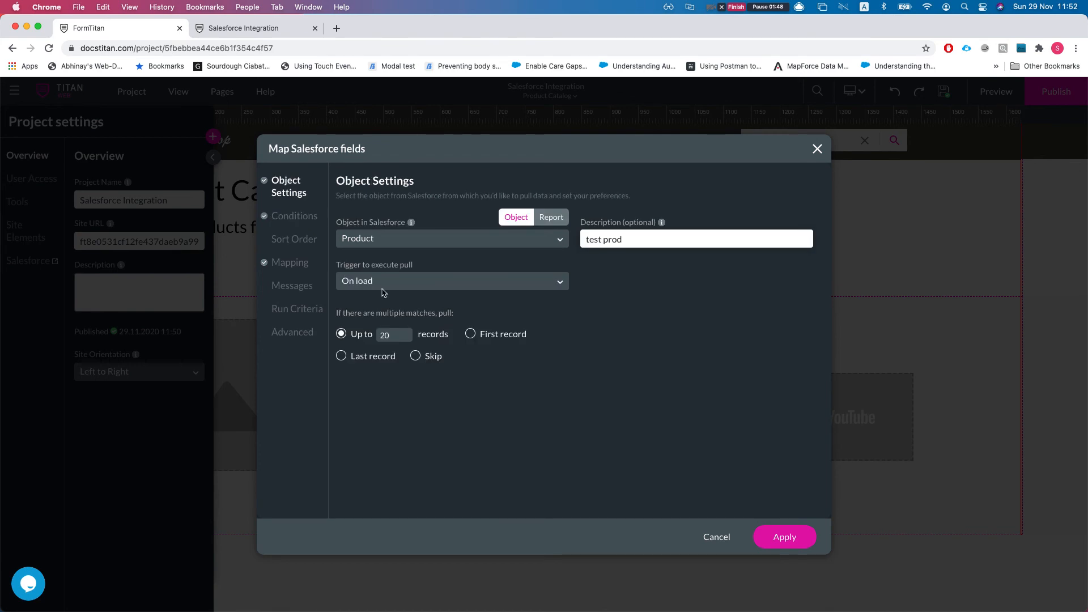
pyautogui.click(451, 281)
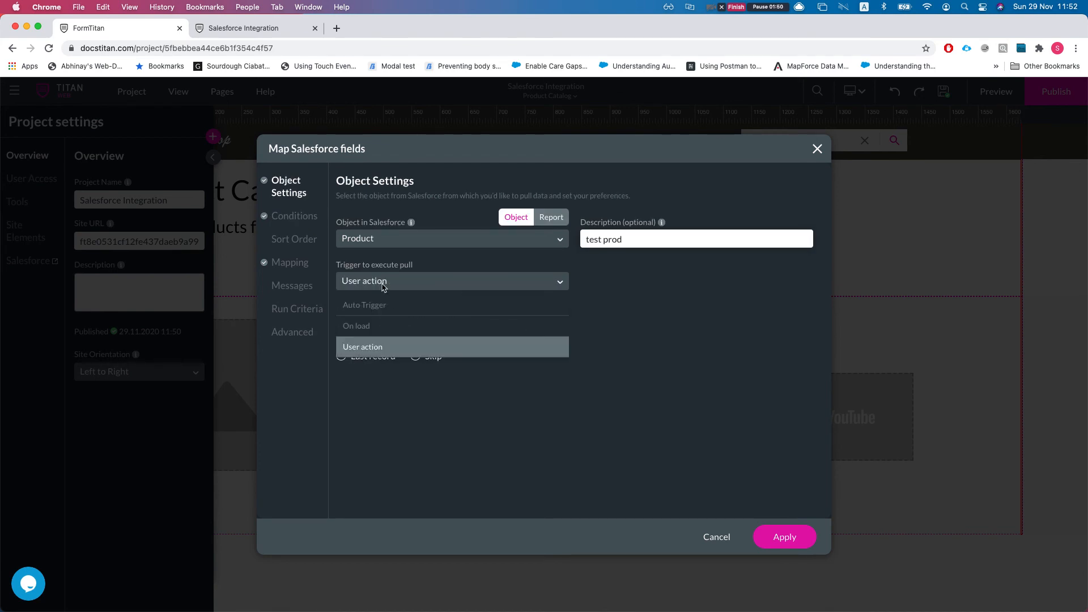
pyautogui.click(365, 305)
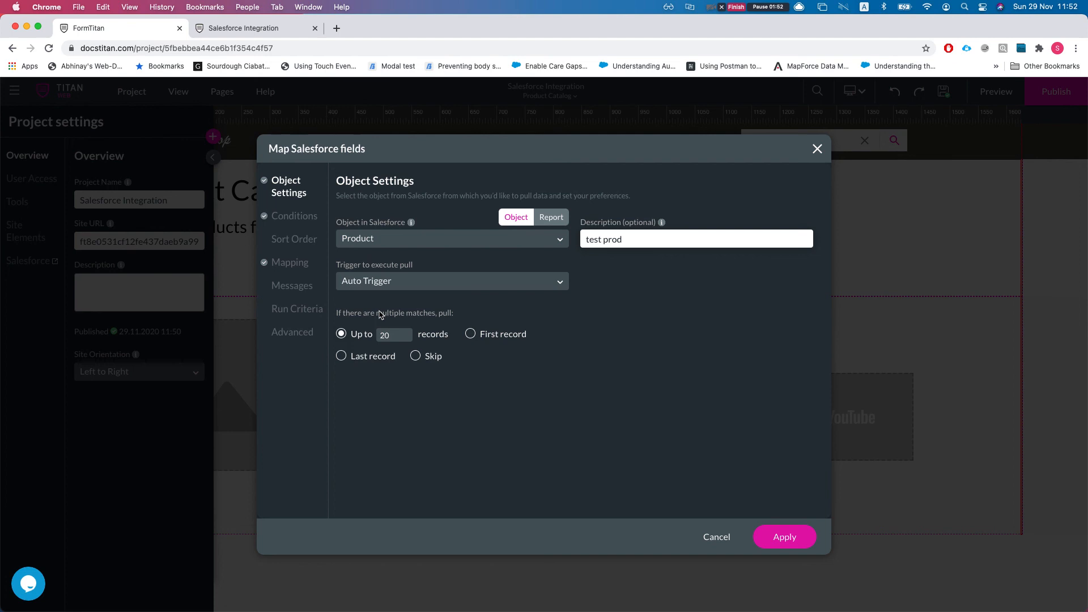
pyautogui.moveTo(381, 304)
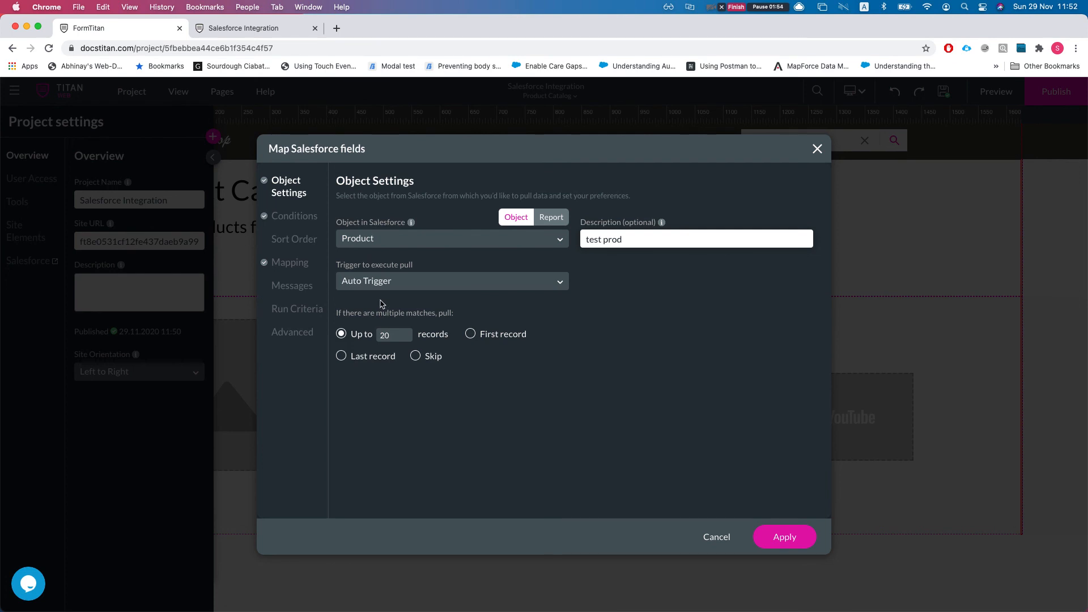
pyautogui.moveTo(330, 302)
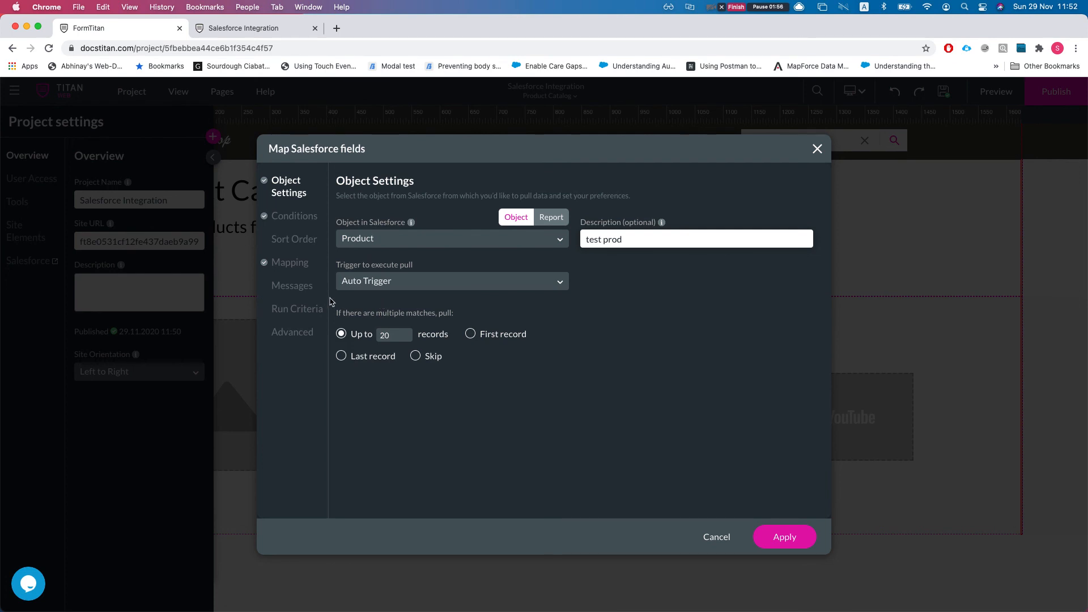
pyautogui.click(290, 262)
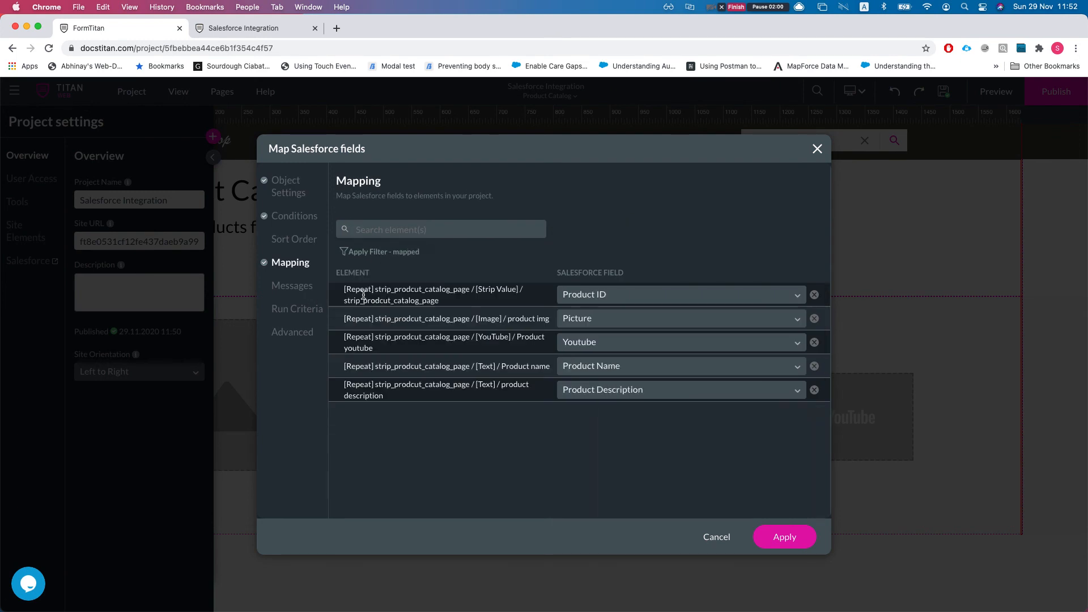
pyautogui.moveTo(625, 327)
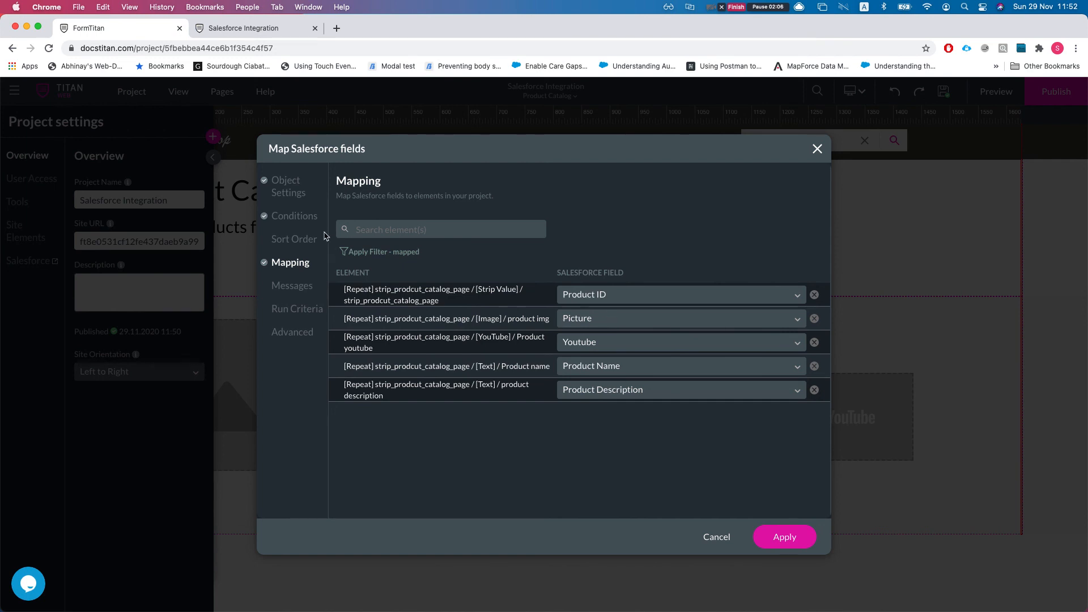
# Step: Set the Product pull trigger back to On load and apply the integration
pyautogui.click(285, 185)
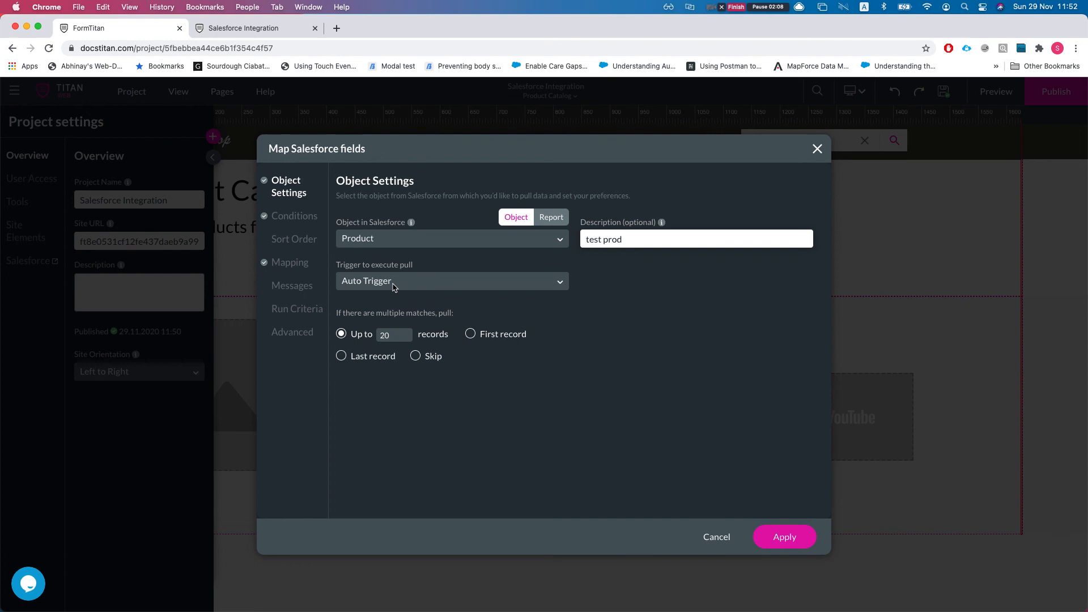
pyautogui.click(452, 281)
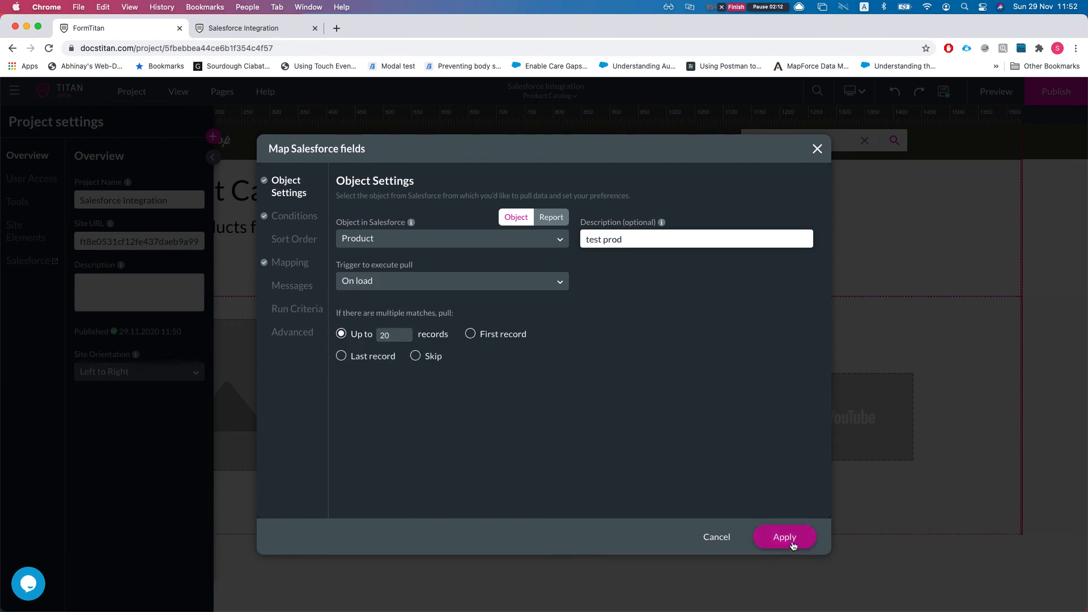
pyautogui.click(784, 537)
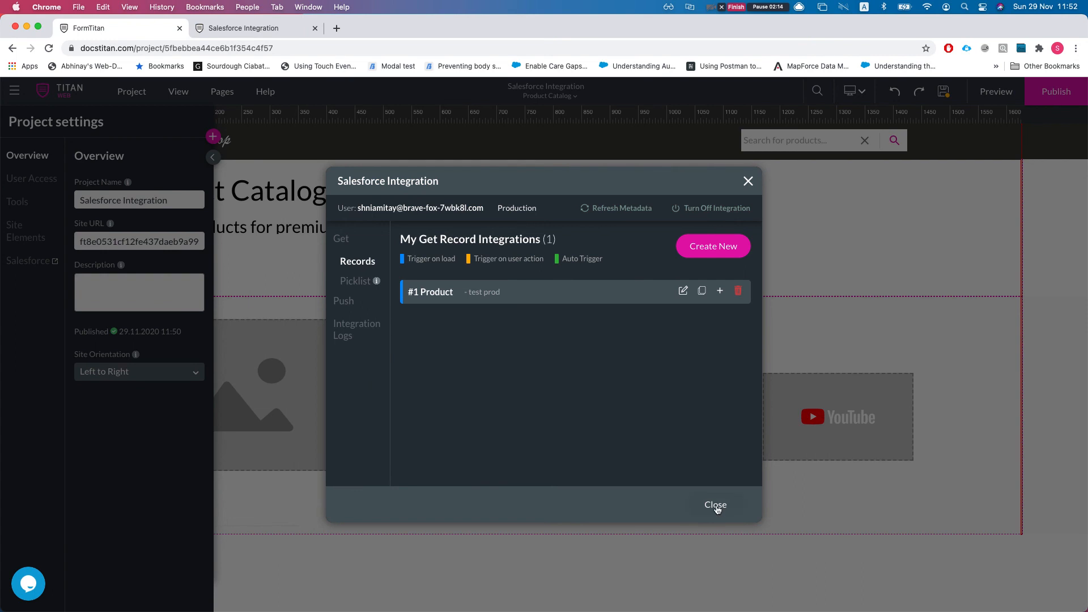
pyautogui.click(716, 505)
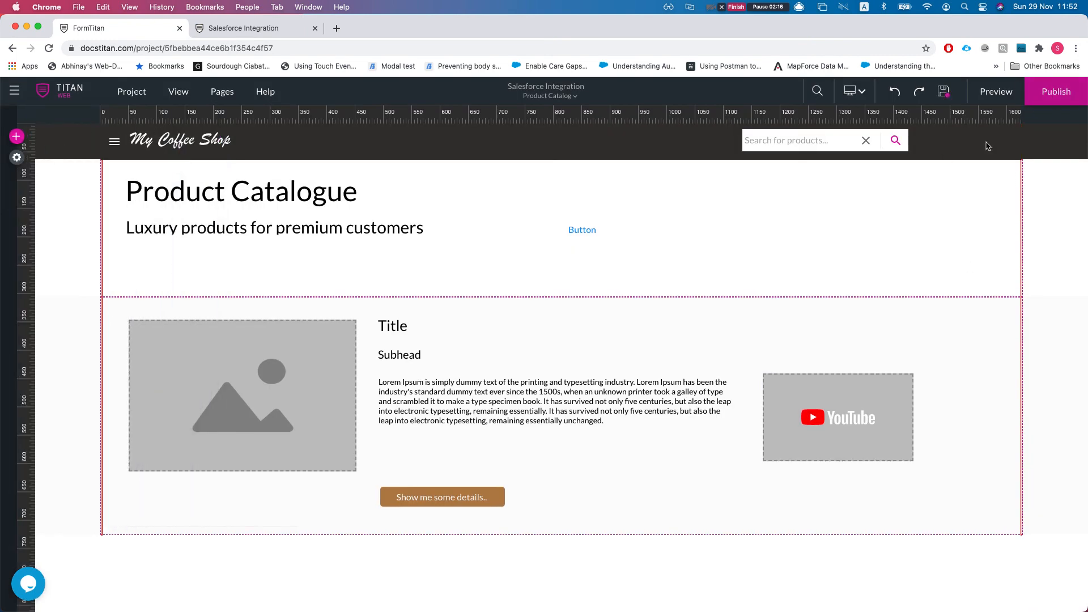
# Step: Publish the site and launch the live coffee shop site
pyautogui.click(1056, 91)
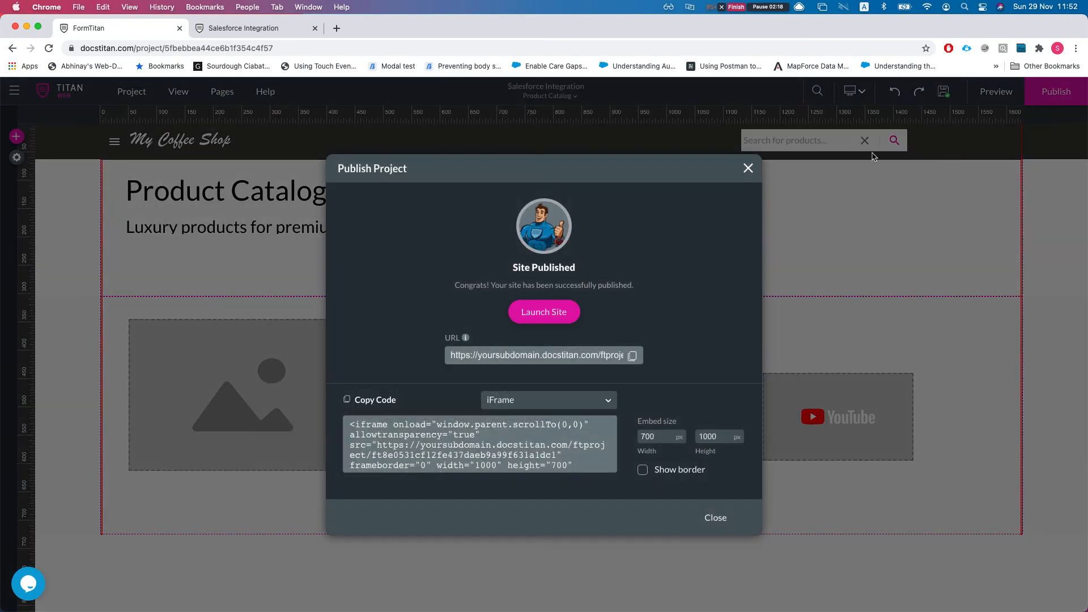
pyautogui.click(544, 311)
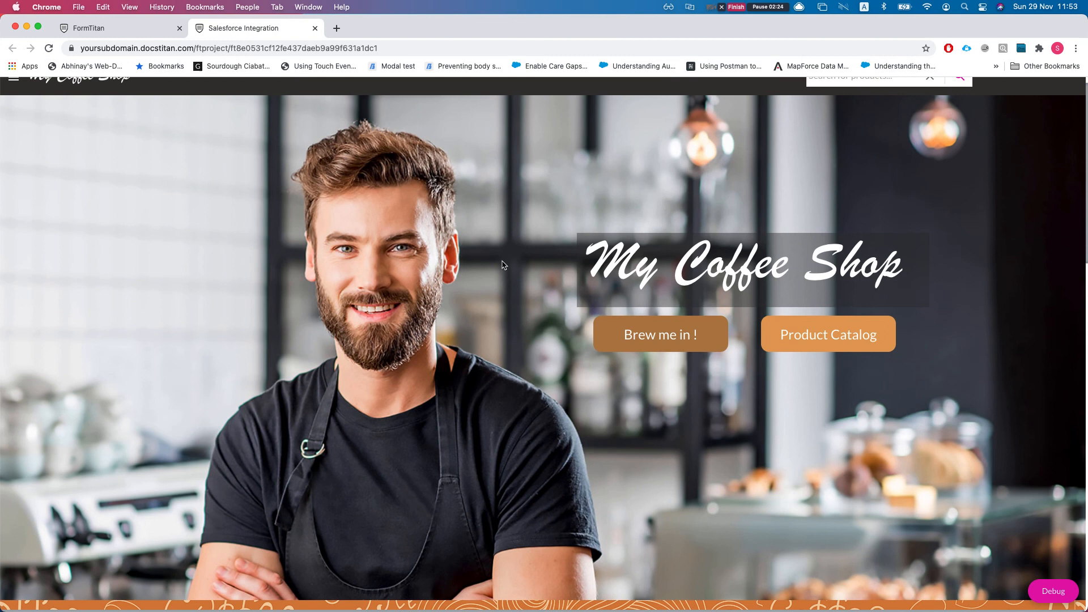
# Step: Open the live Product Catalog page listing pulled products like Chanukah Low-Intermediate and Alphabet
pyautogui.scroll(-3)
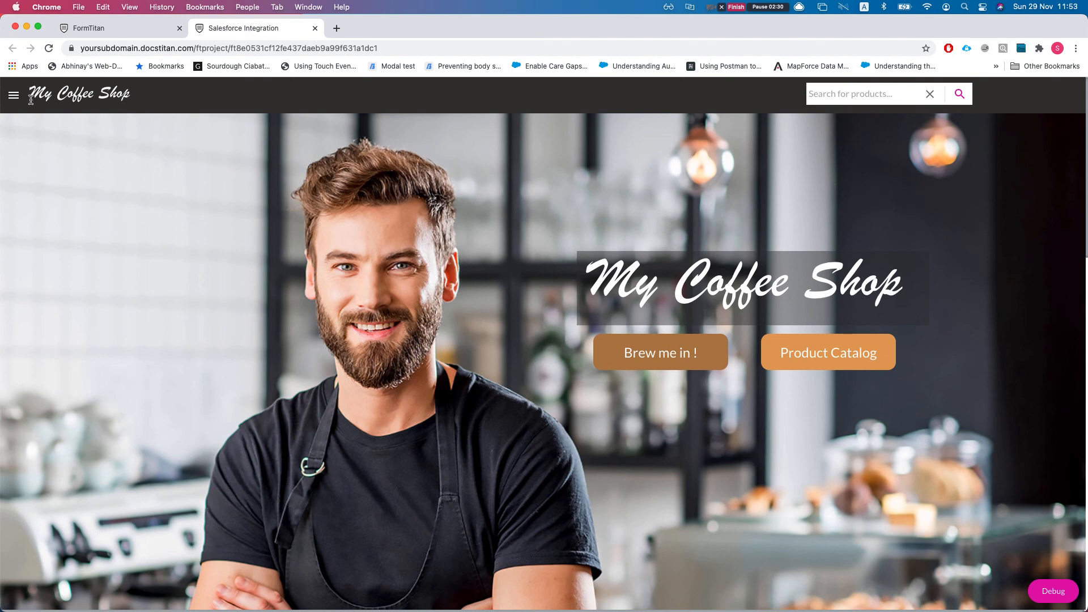
pyautogui.click(14, 95)
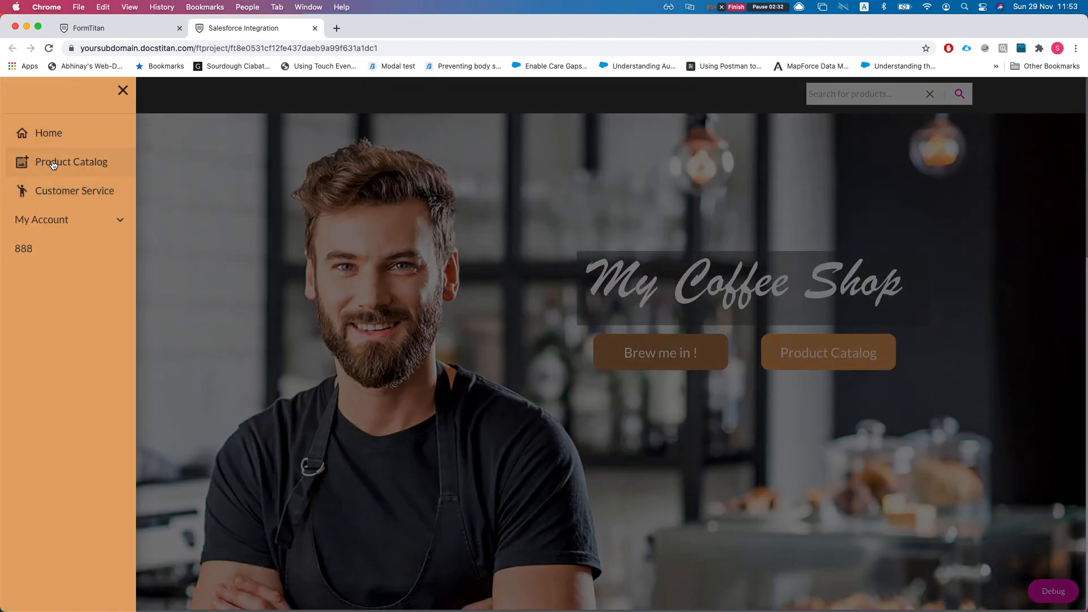
pyautogui.moveTo(843, 360)
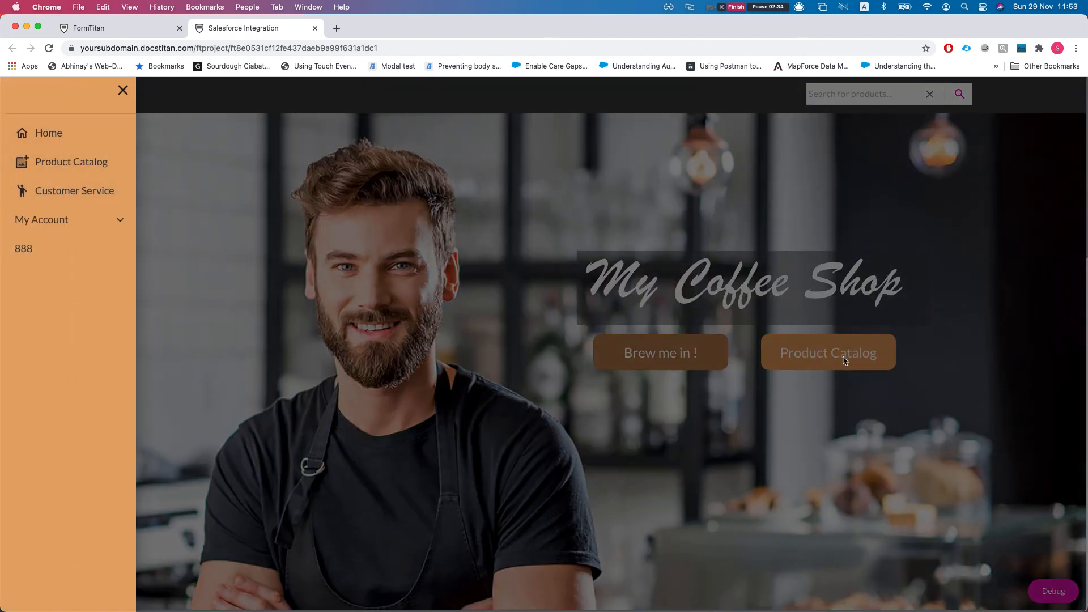
pyautogui.click(123, 96)
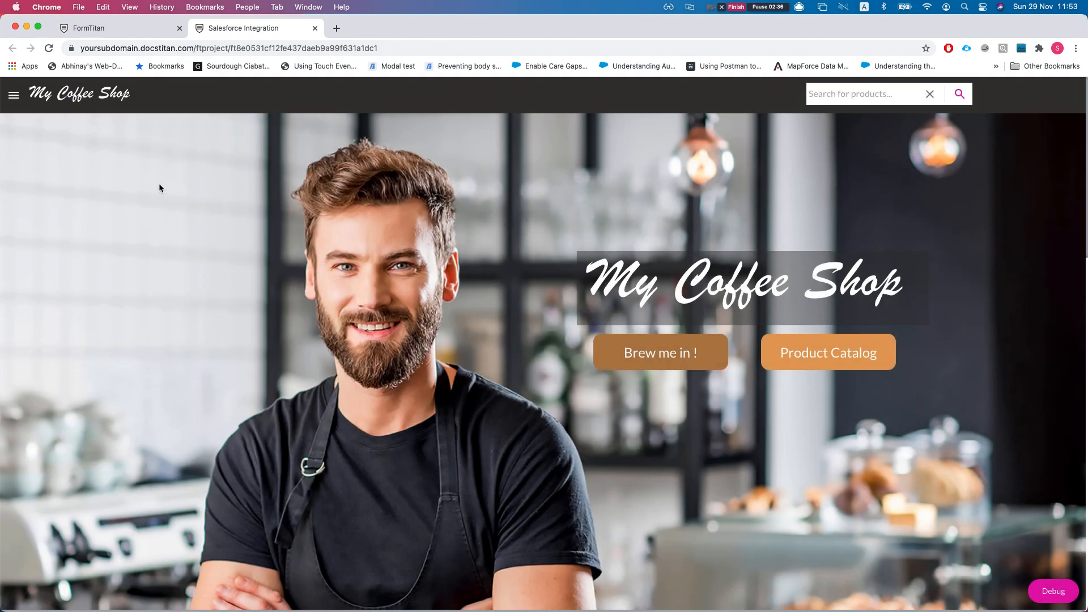
pyautogui.click(827, 351)
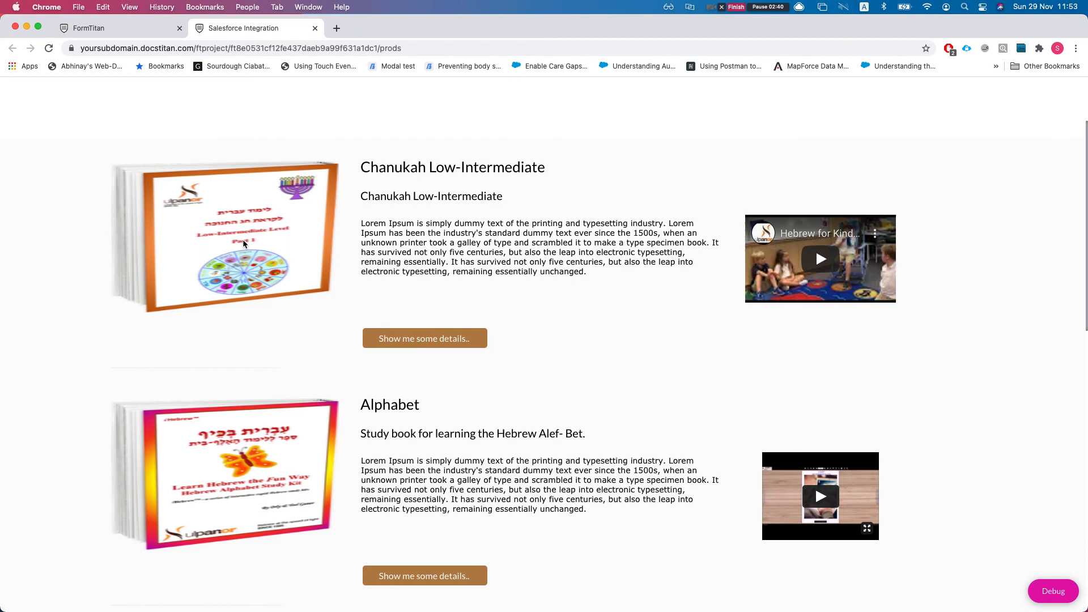
pyautogui.scroll(-3)
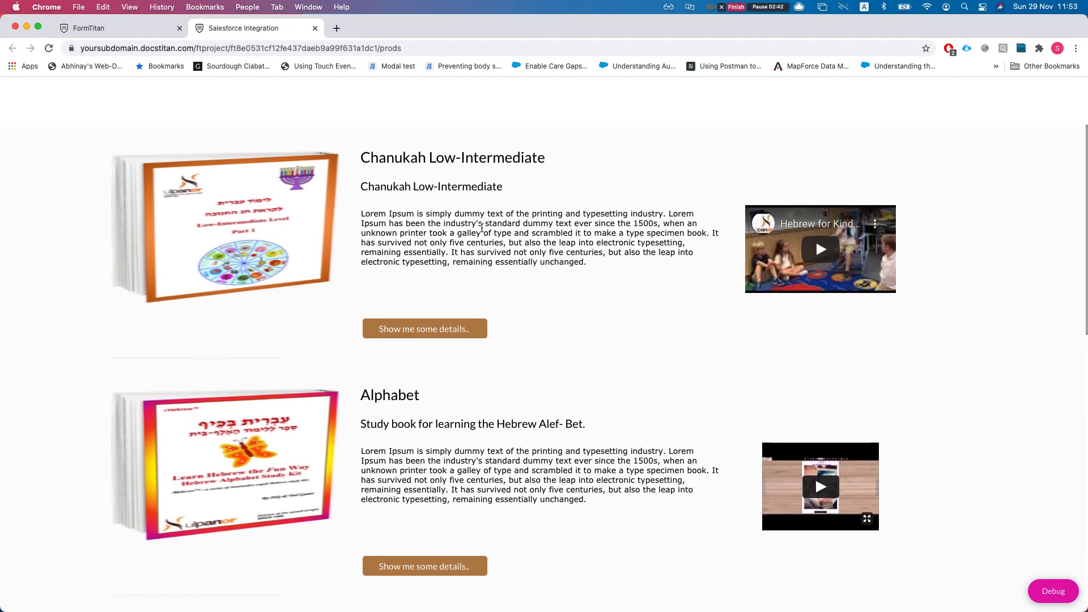